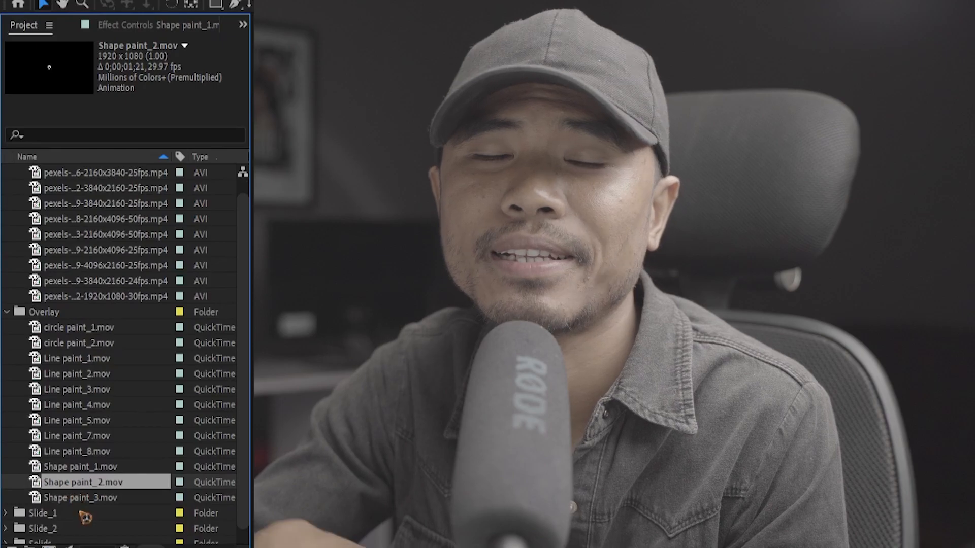
Step: Expand the Slide_3 folder in the Project panel to reach the Slide_3 composition
{"action": "left_click", "coordinate": [43, 528]}
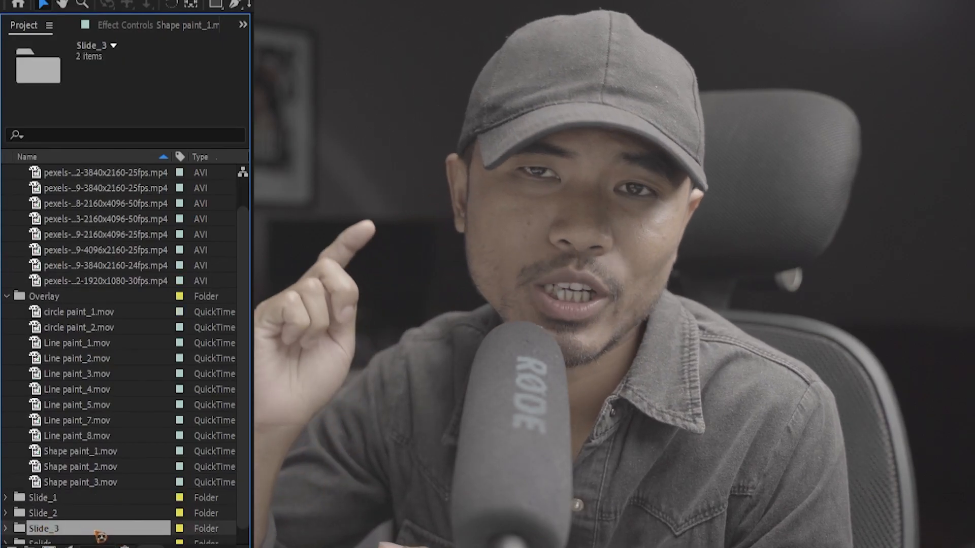
{"action": "left_click", "coordinate": [7, 528]}
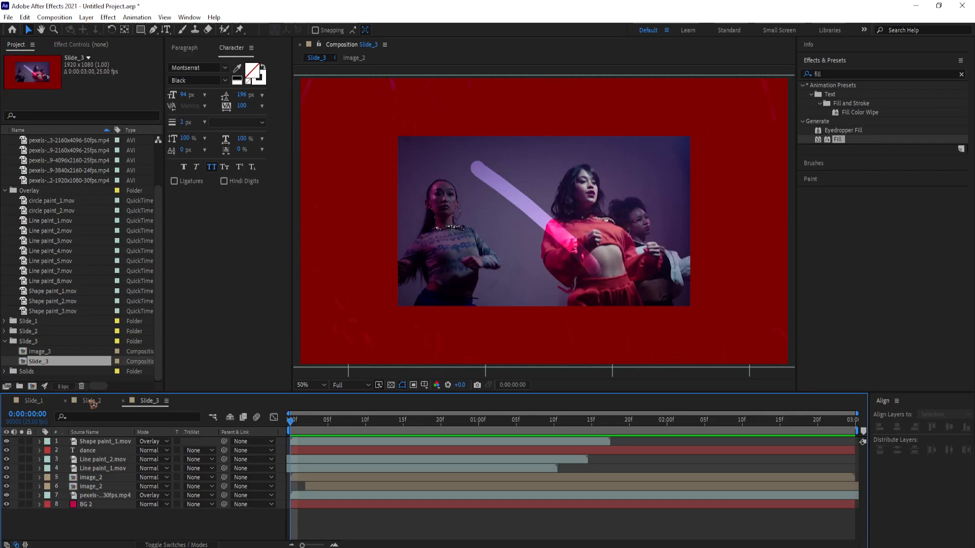
Step: Swap the image_2 layer for image_3 and scrub to check the slide-in animation
{"action": "left_click", "coordinate": [93, 477]}
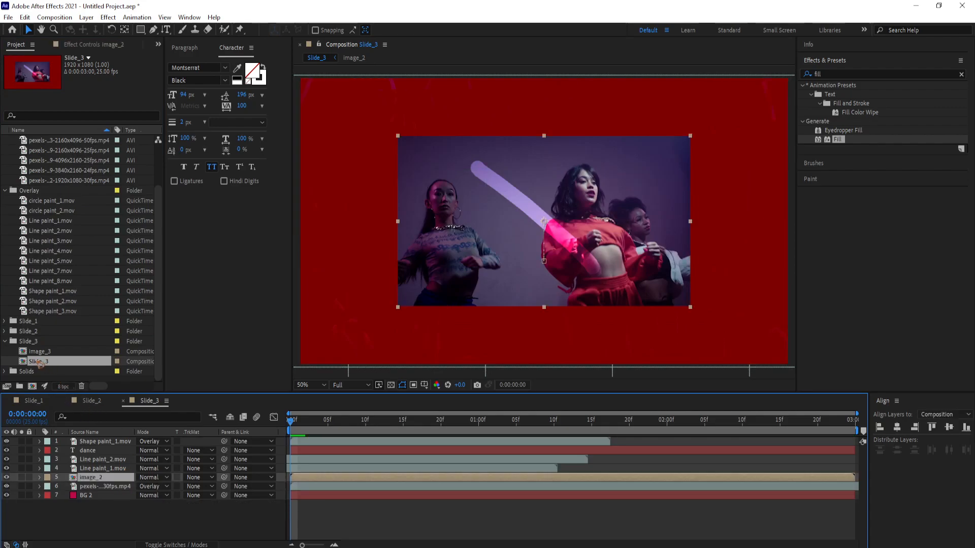
{"action": "left_click", "coordinate": [40, 352]}
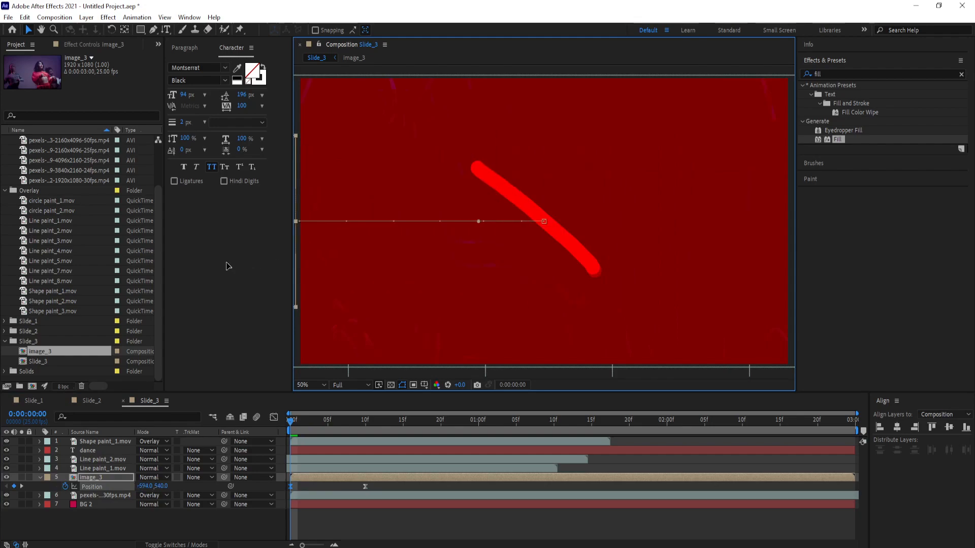
{"action": "left_click", "coordinate": [386, 429]}
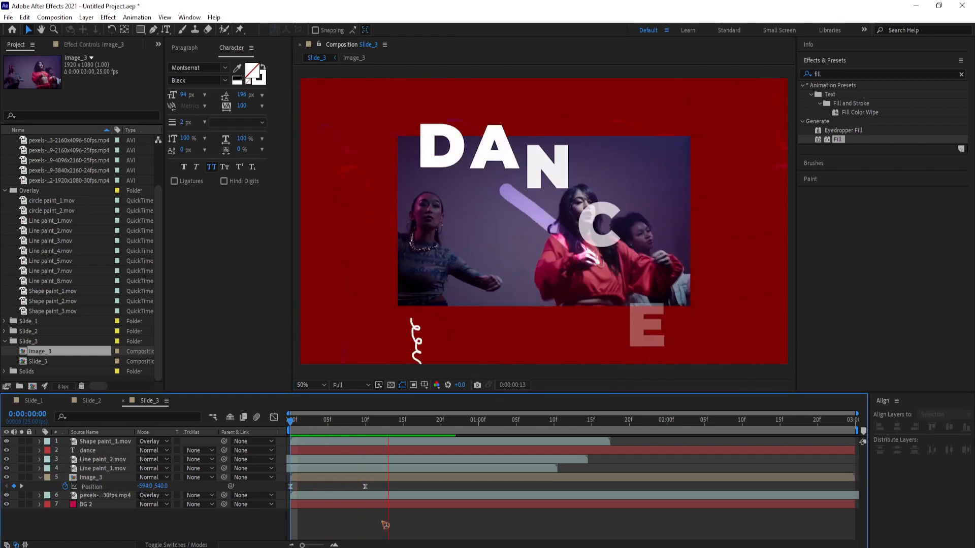